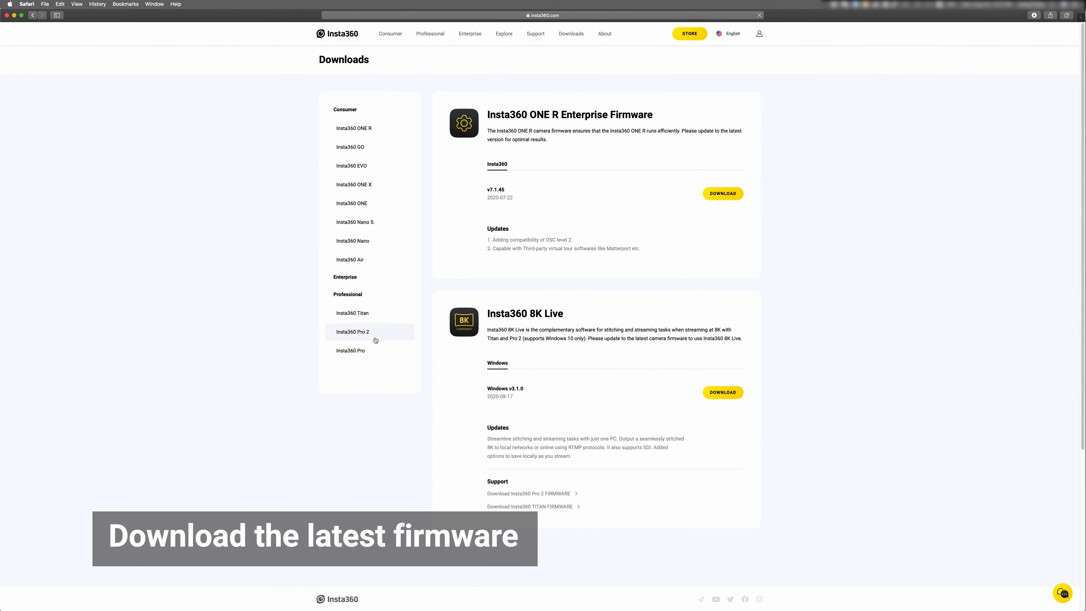
# Select Insta360 Pro 2 in Downloads and download its camera firmware v1.2.0.
pyautogui.click(352, 331)
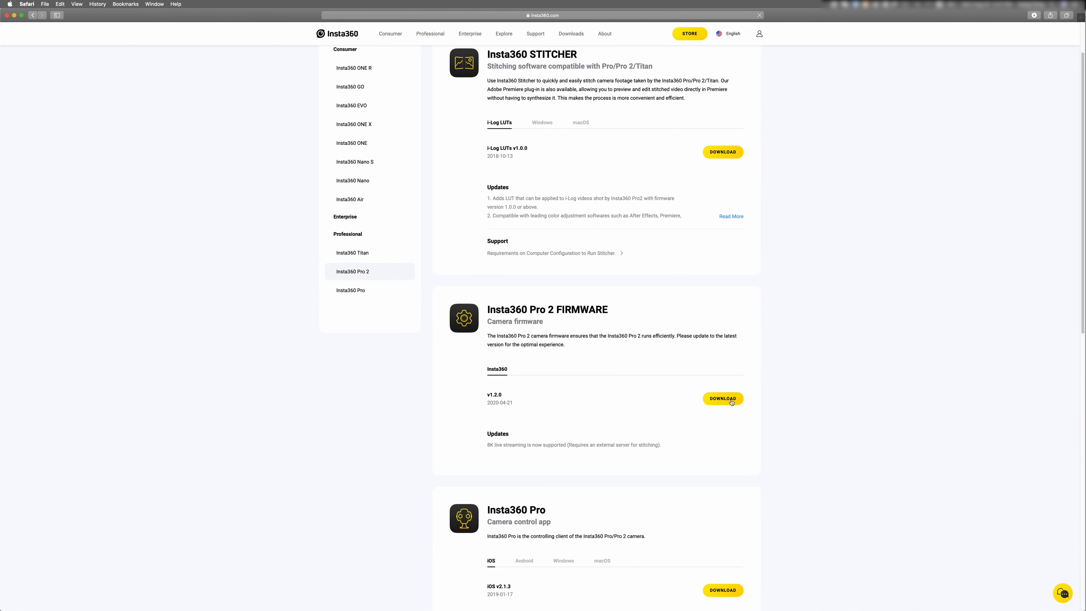
pyautogui.click(722, 398)
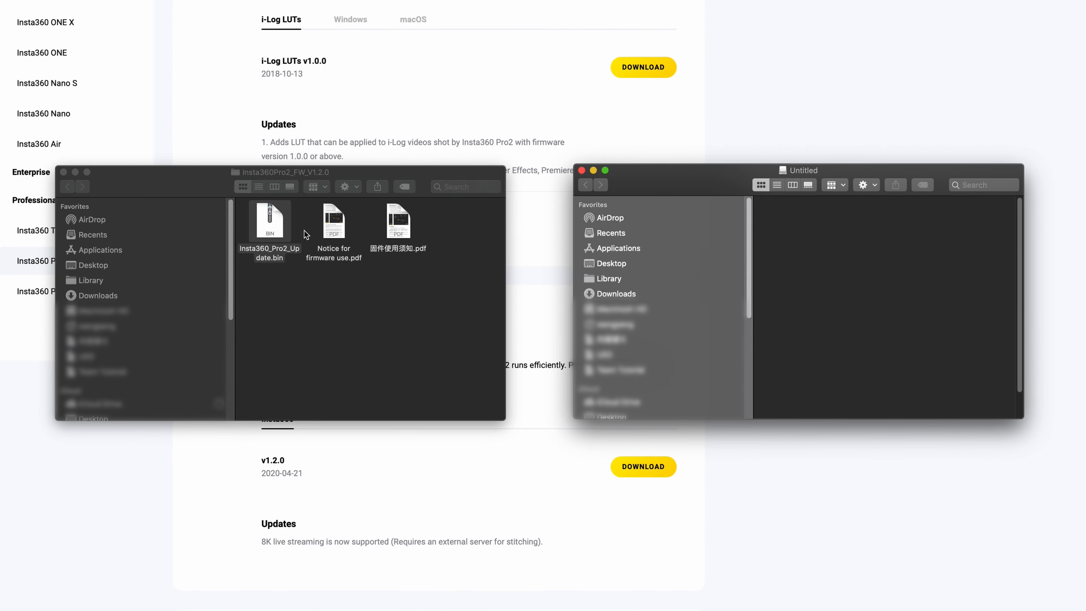